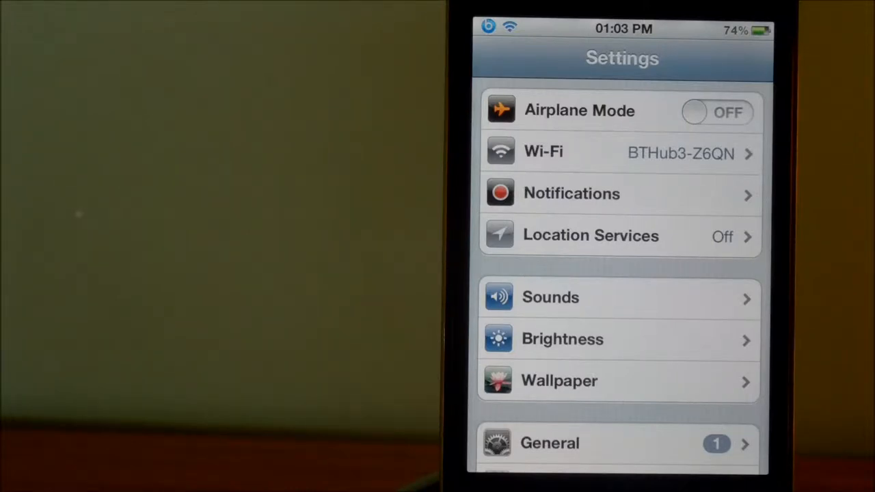
Scroll the Settings list down to the tweak entries from Display Recorder through WinterBoard.
{"action": "scroll", "scroll_direction": "down", "scroll_amount": 3}
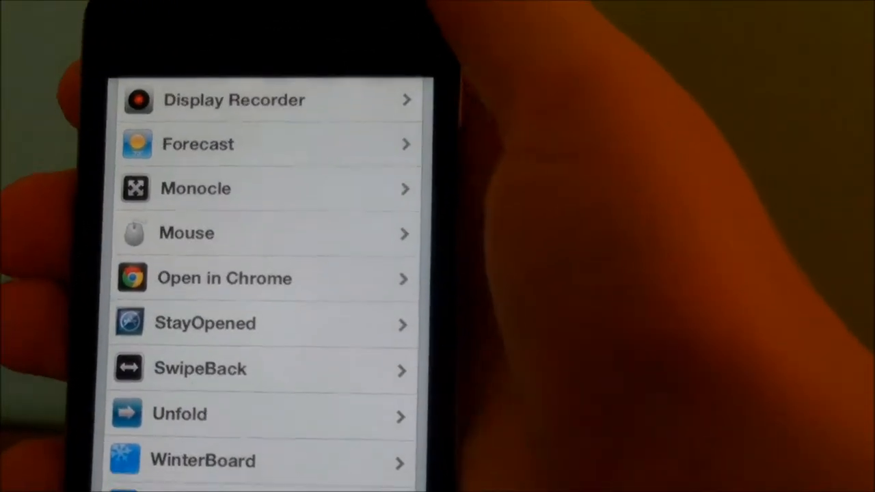
Scroll up to the top of Settings, showing Airplane Mode, Wi-Fi and Notifications.
{"action": "scroll", "scroll_direction": "up", "scroll_amount": 3}
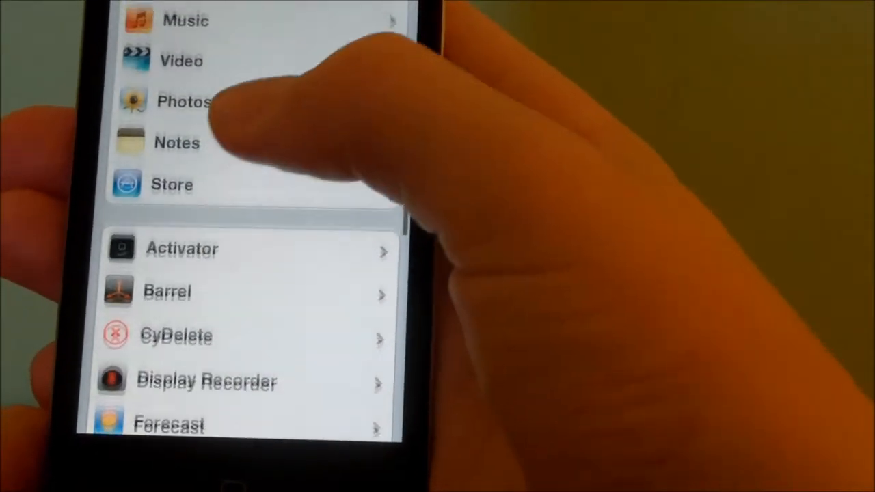
{"action": "scroll", "scroll_direction": "up", "scroll_amount": 3}
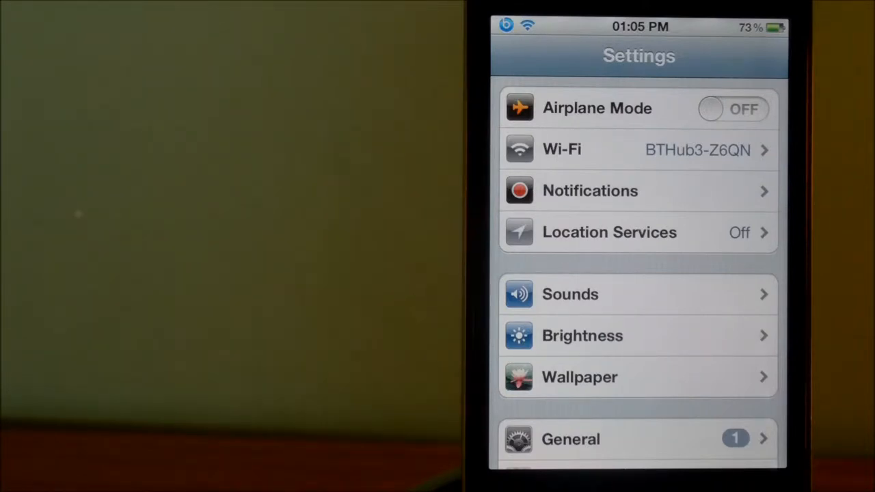
Scroll past the tweak and app entries to General, iCloud, Mail and Safari.
{"action": "scroll", "scroll_direction": "up", "scroll_amount": 3}
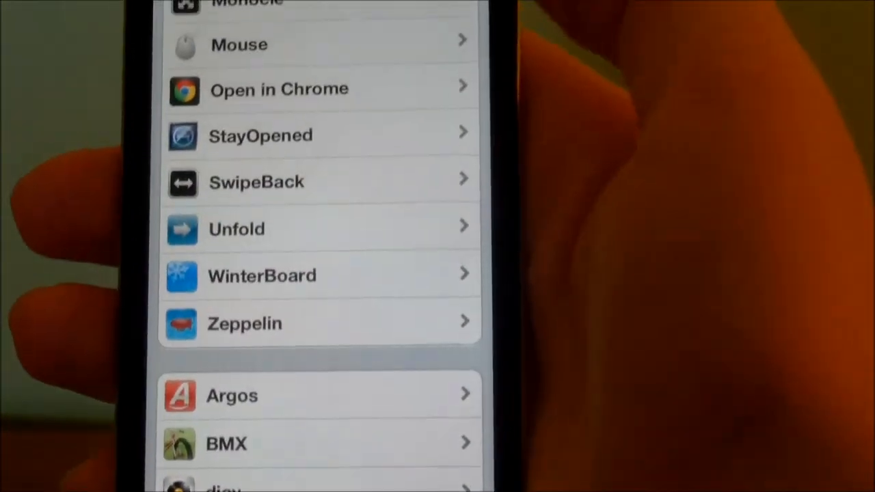
{"action": "scroll", "scroll_direction": "down", "scroll_amount": 3}
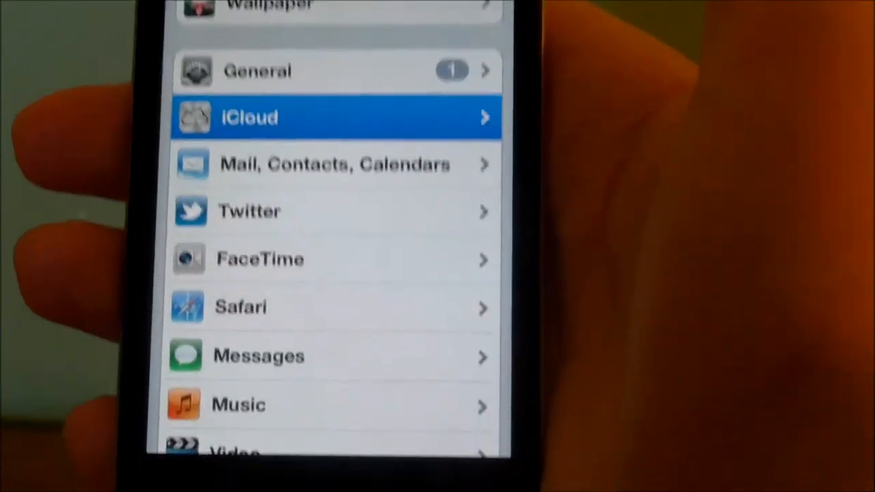
Tap iCloud, returning to the Settings list near Brightness, Wallpaper and General.
{"action": "left_click", "coordinate": [335, 117]}
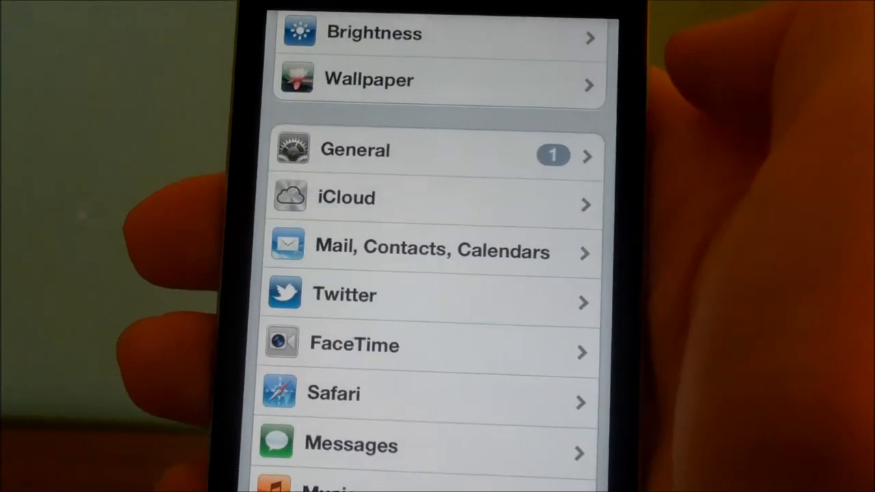
Scroll the iCloud page showing sync switches for Mail, Contacts, Calendars, Reminders and Bookmarks.
{"action": "scroll", "scroll_direction": "up", "scroll_amount": 3}
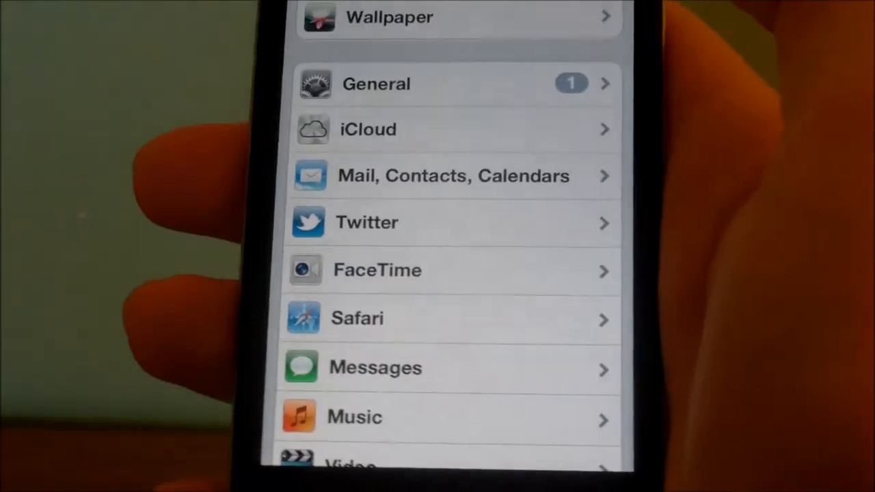
{"action": "scroll", "scroll_direction": "down", "scroll_amount": 3}
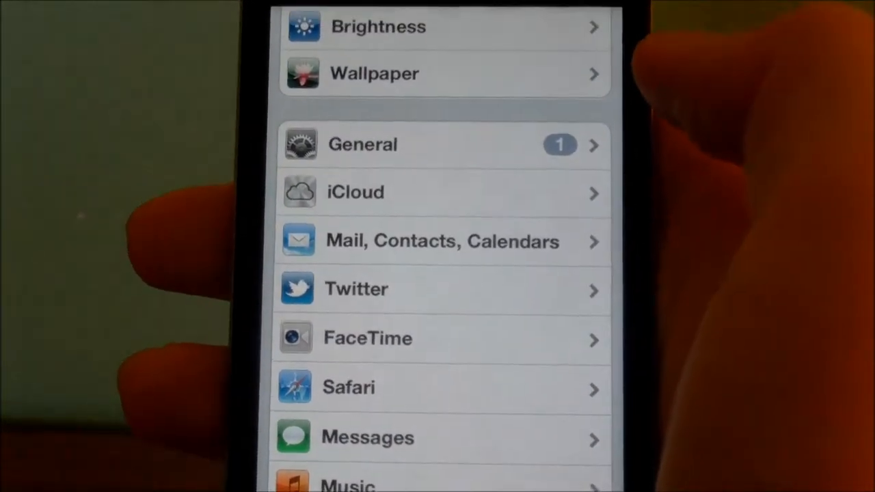
{"action": "scroll", "scroll_direction": "up", "scroll_amount": 3}
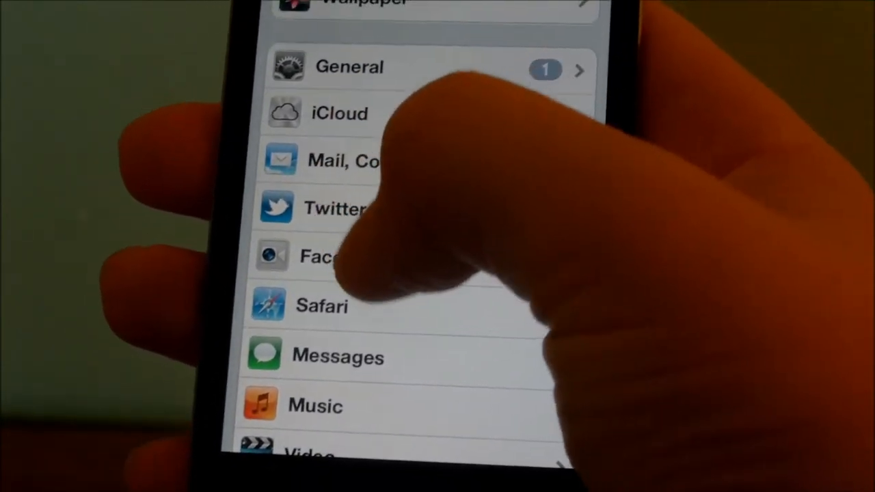
{"action": "scroll", "scroll_direction": "down", "scroll_amount": 3}
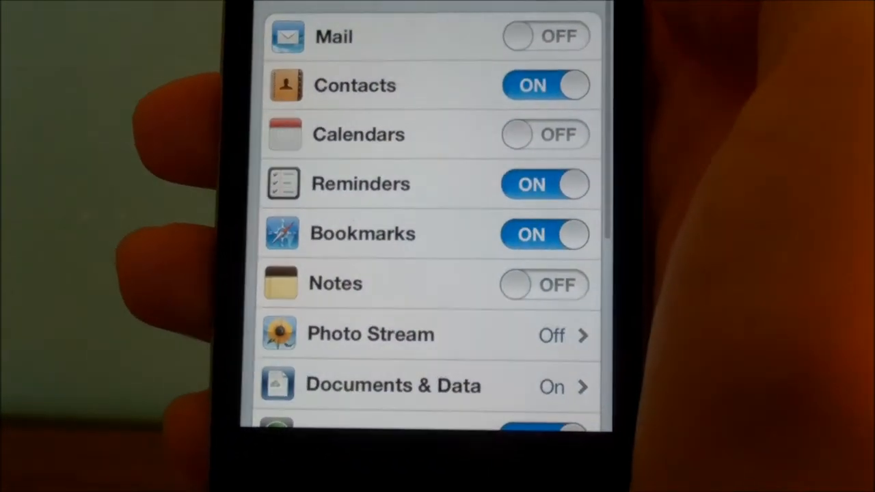
{"action": "scroll", "scroll_direction": "down", "scroll_amount": 3}
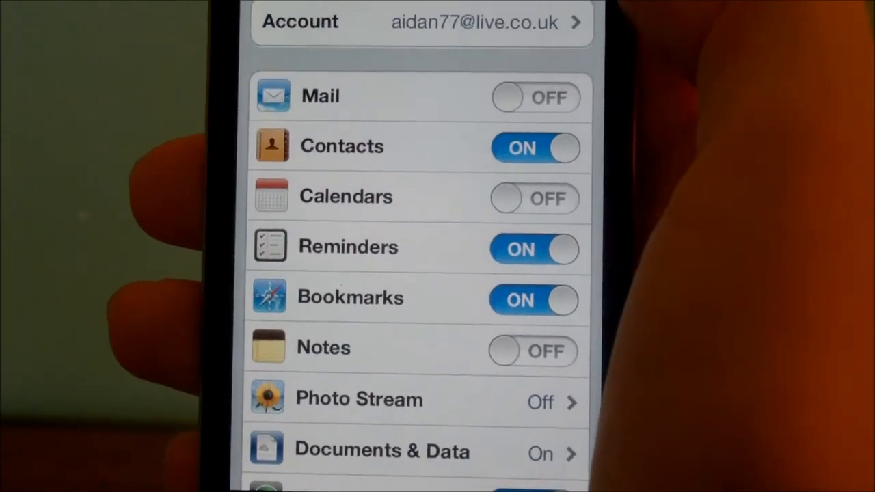